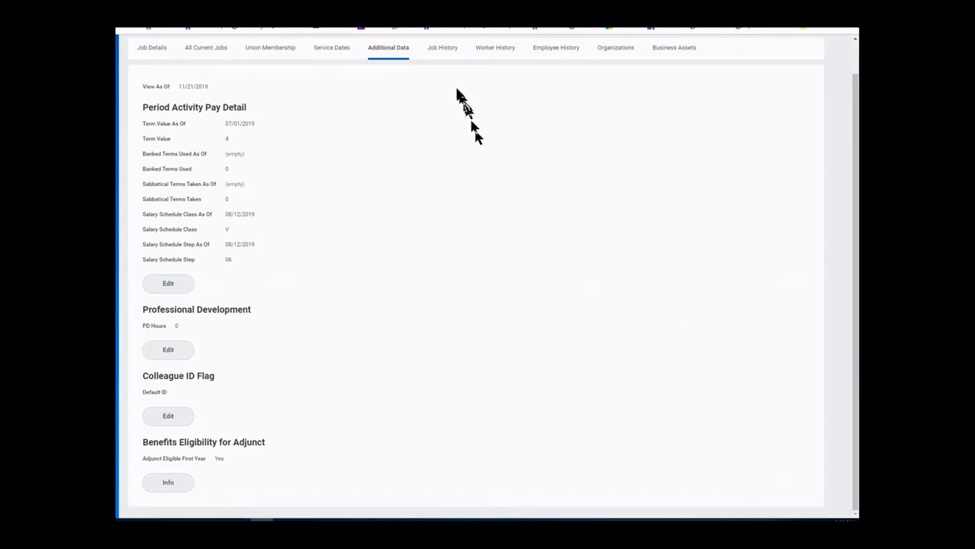
mouse_move(180, 421)
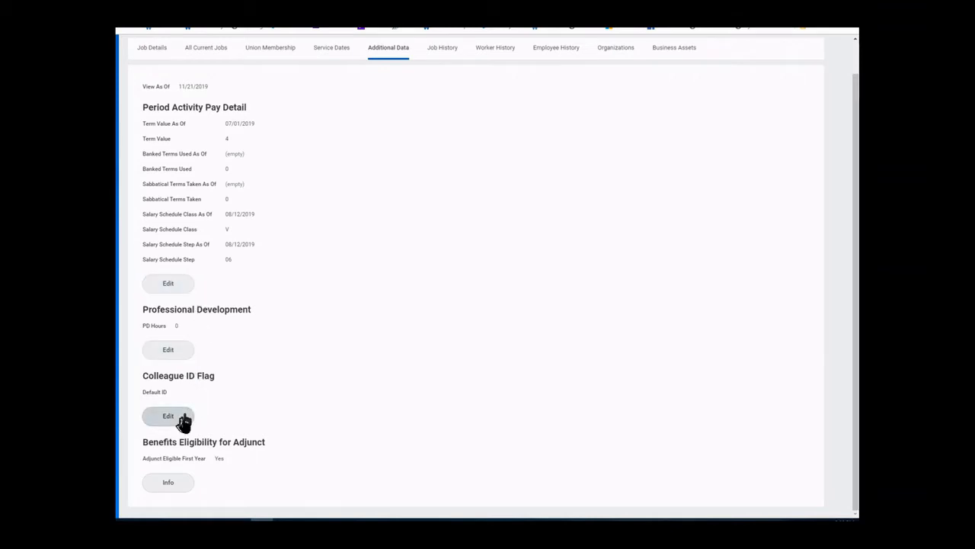
mouse_move(311, 472)
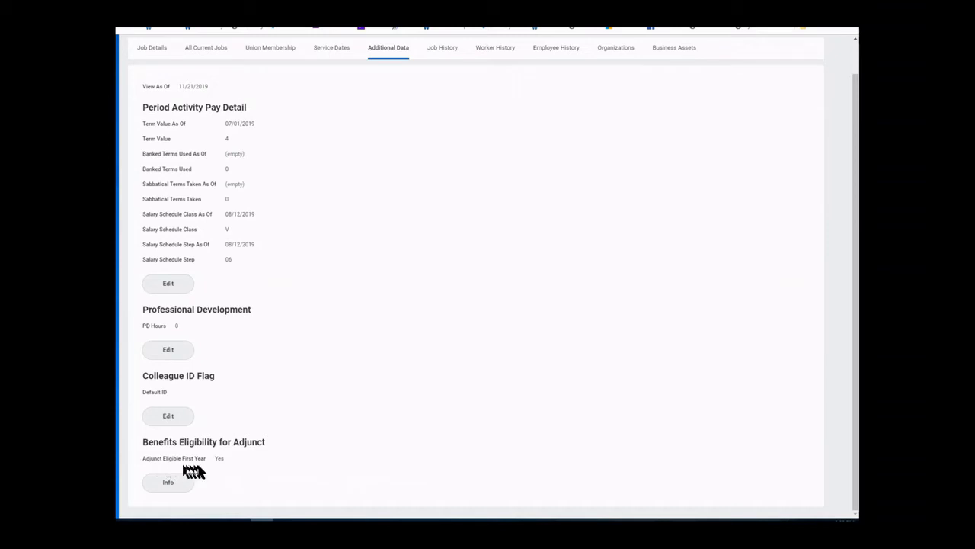
mouse_move(299, 465)
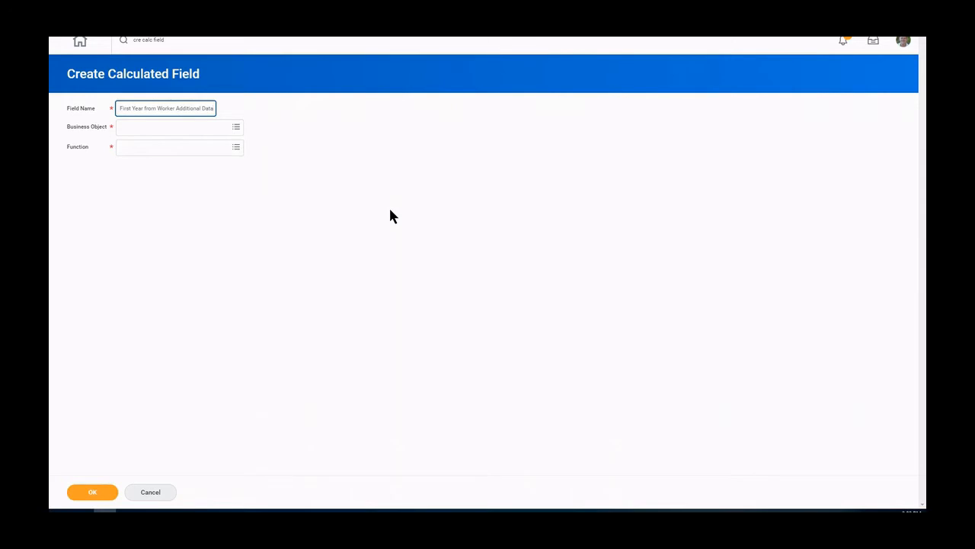
Choose Worker as business object and Lookup Related Value as function, then confirm.
click(176, 127)
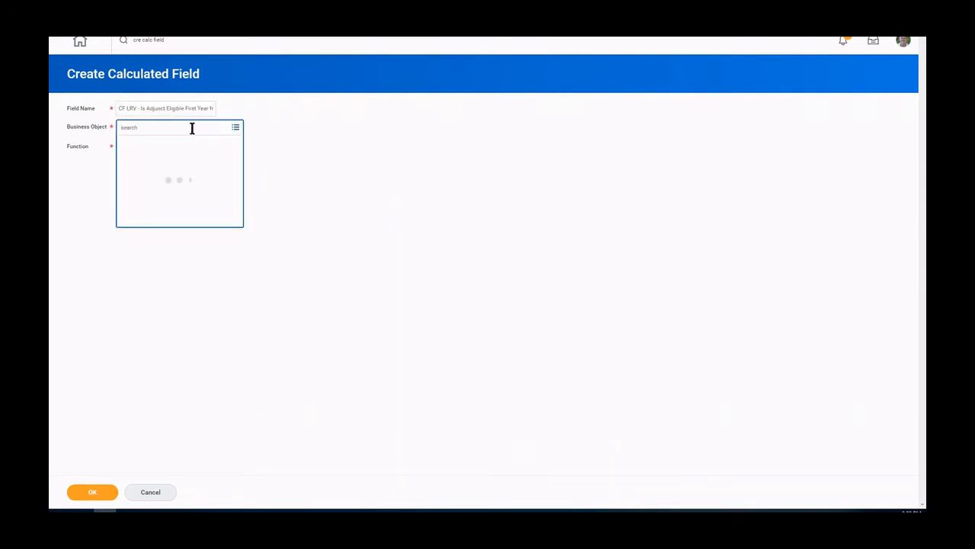
text(Worker)
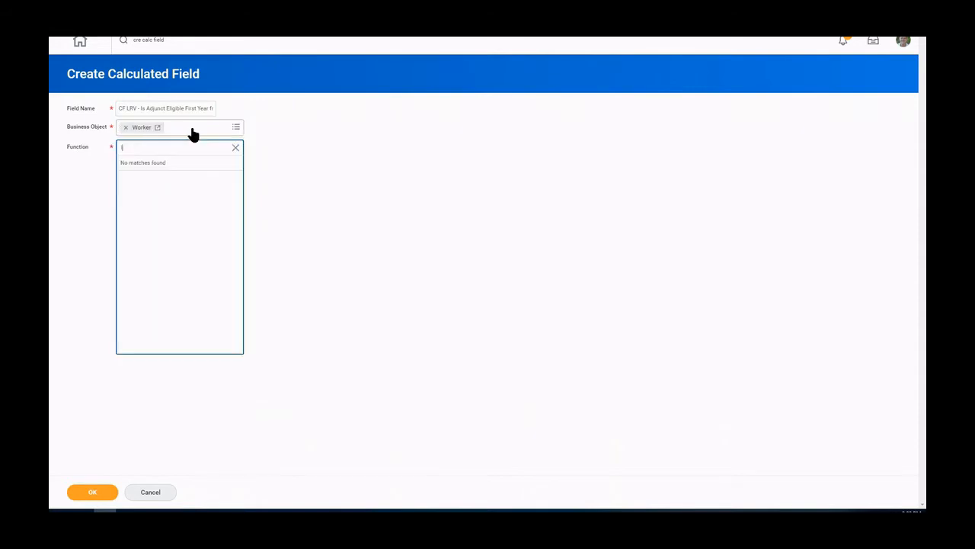
text(lookup rel)
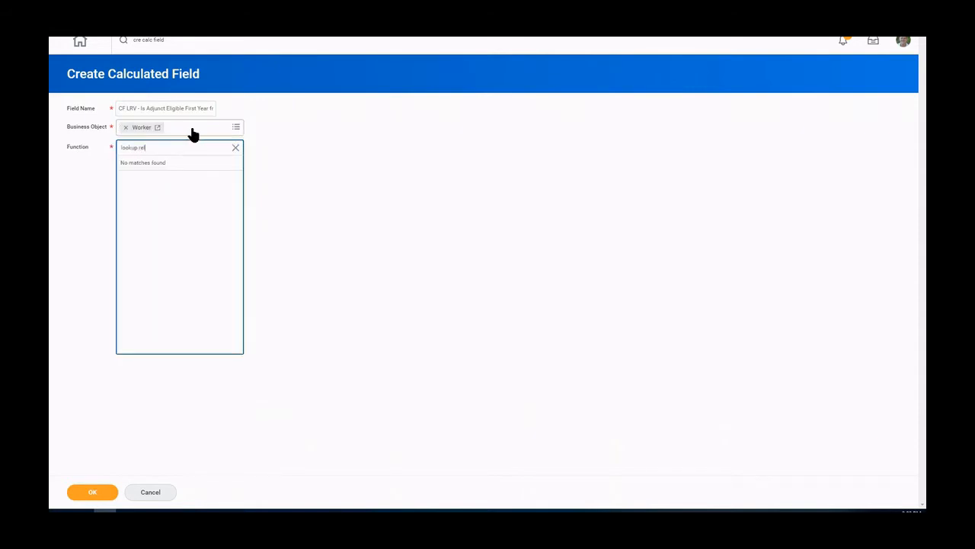
click(160, 162)
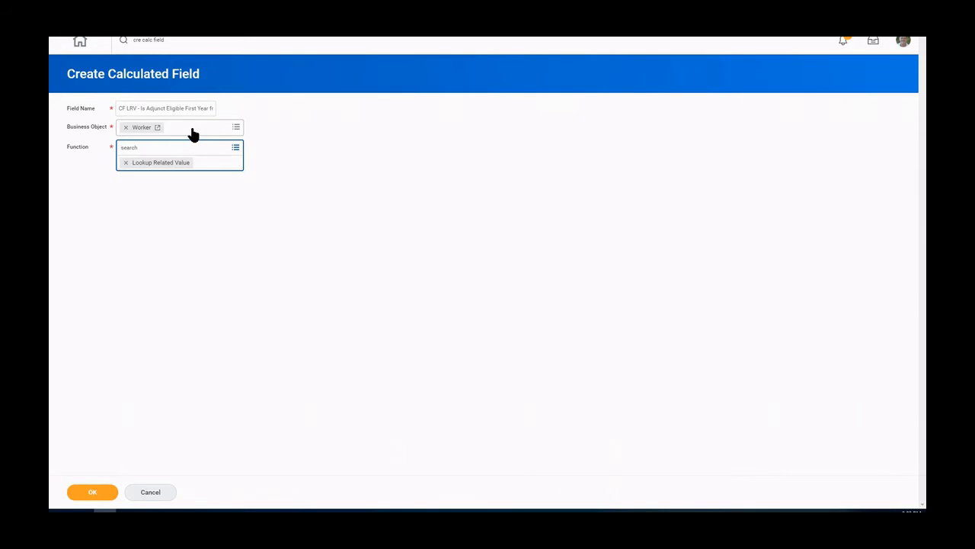
click(92, 491)
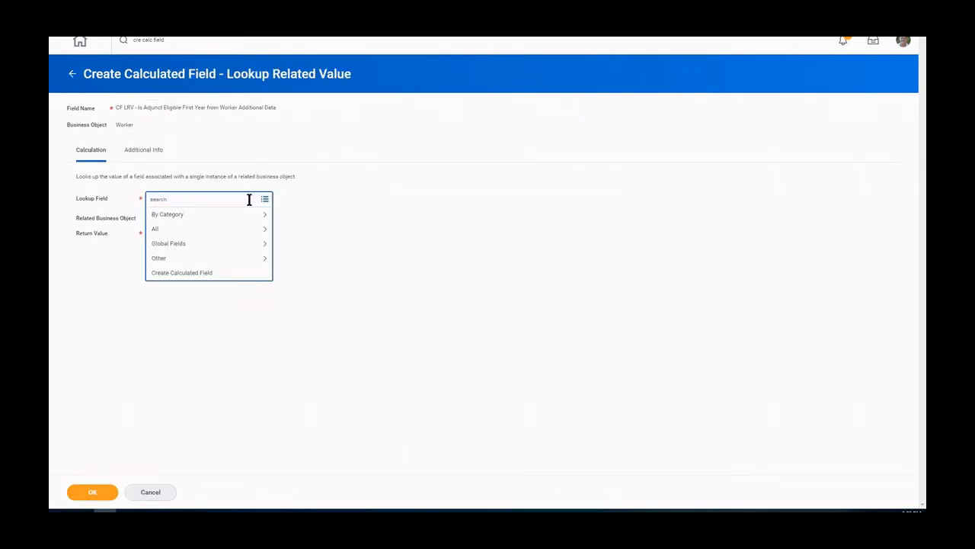
Look up Worker Additional Data, return Adjunct Eligible First Year, and save the field.
text(worker addition)
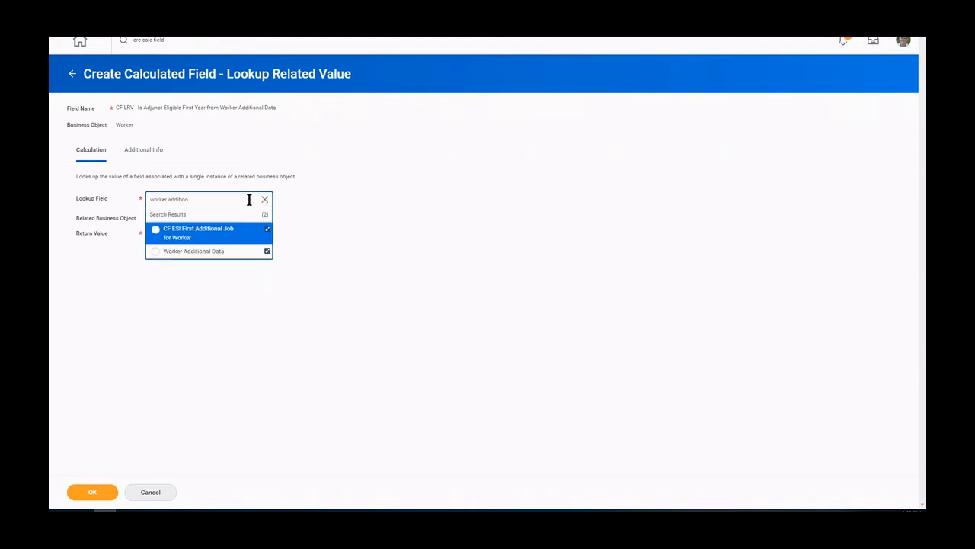
mouse_move(221, 232)
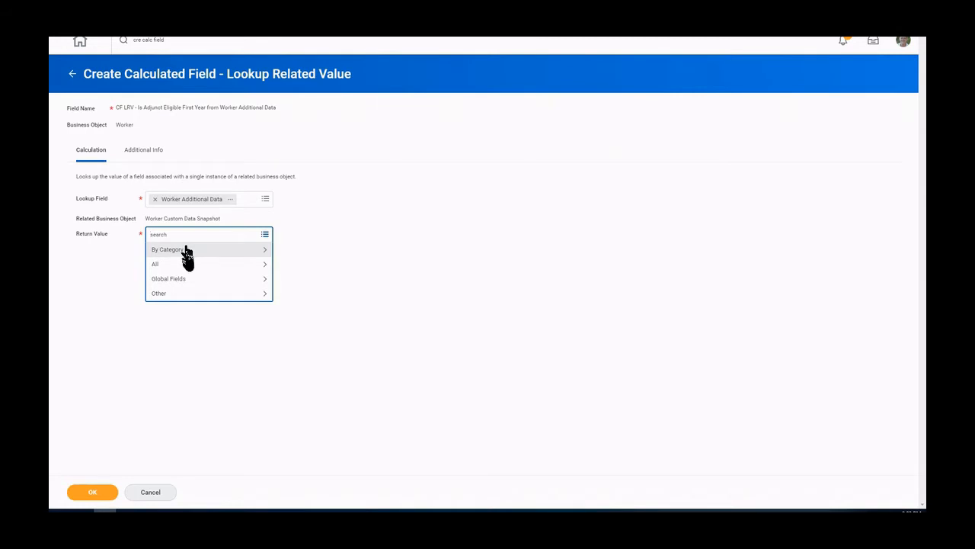
click(155, 263)
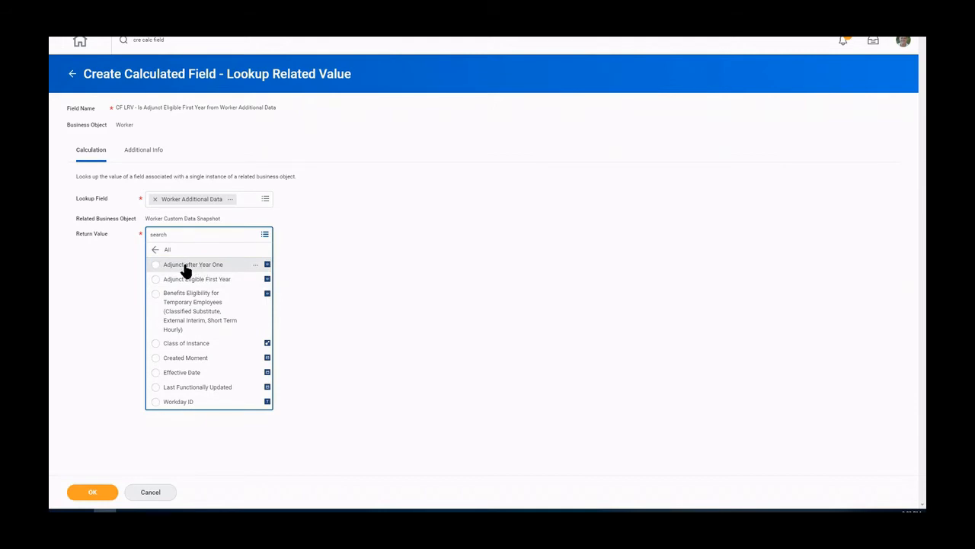
click(155, 265)
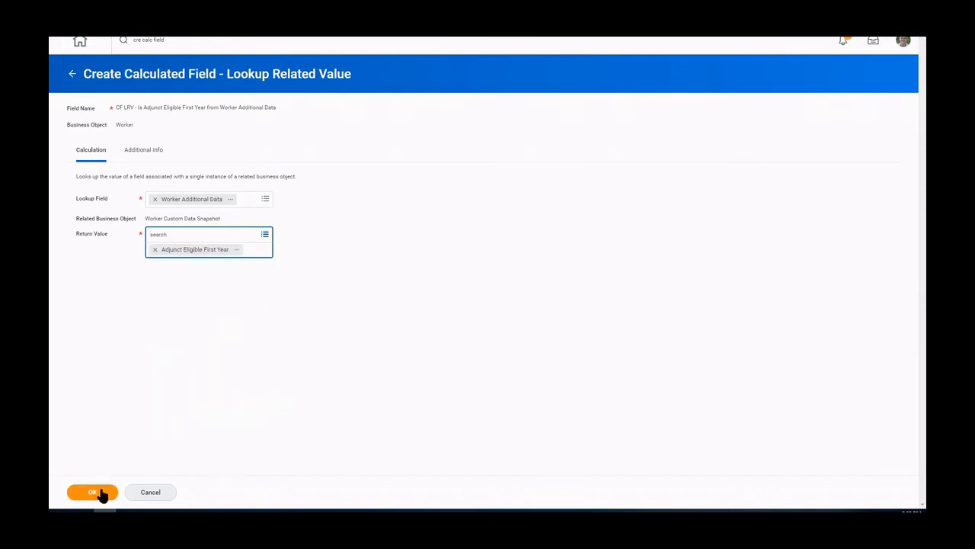
click(91, 493)
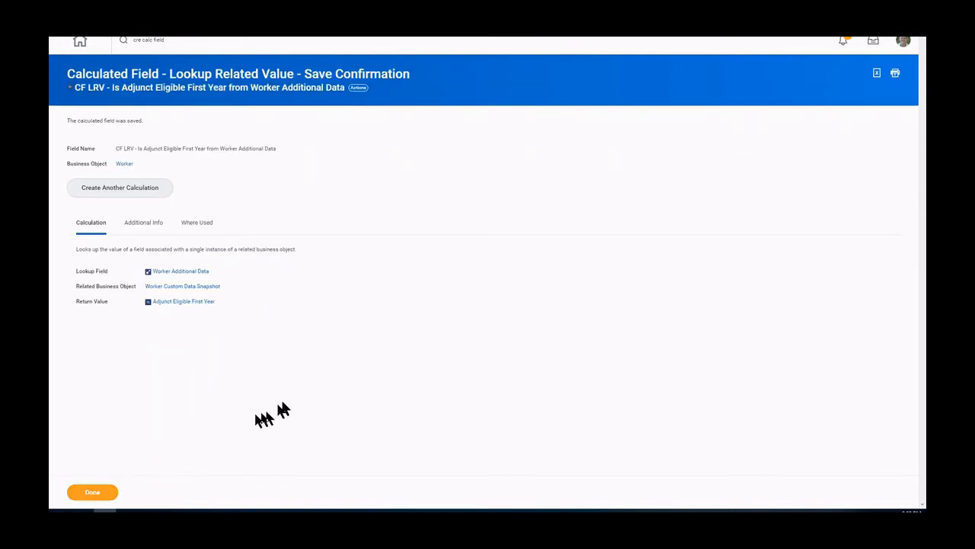
mouse_move(297, 396)
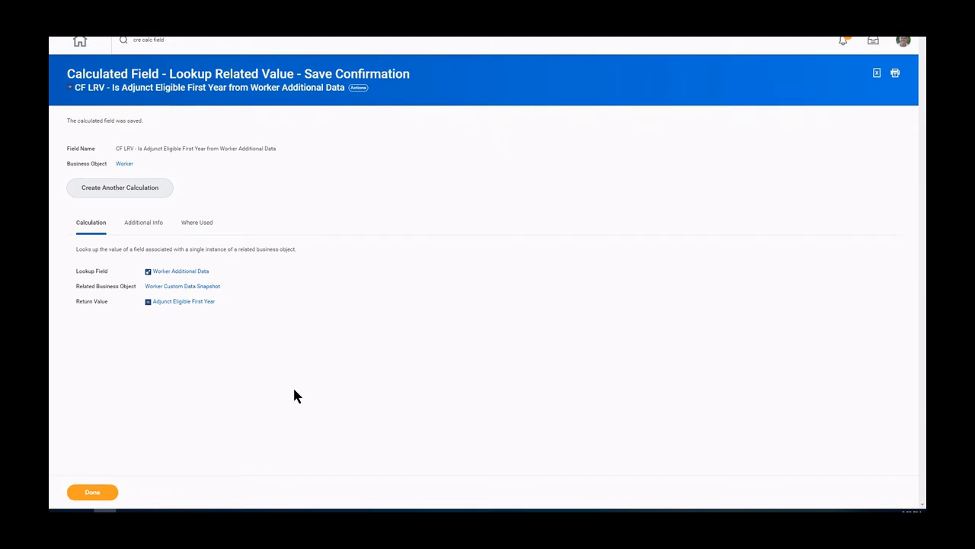
mouse_move(135, 192)
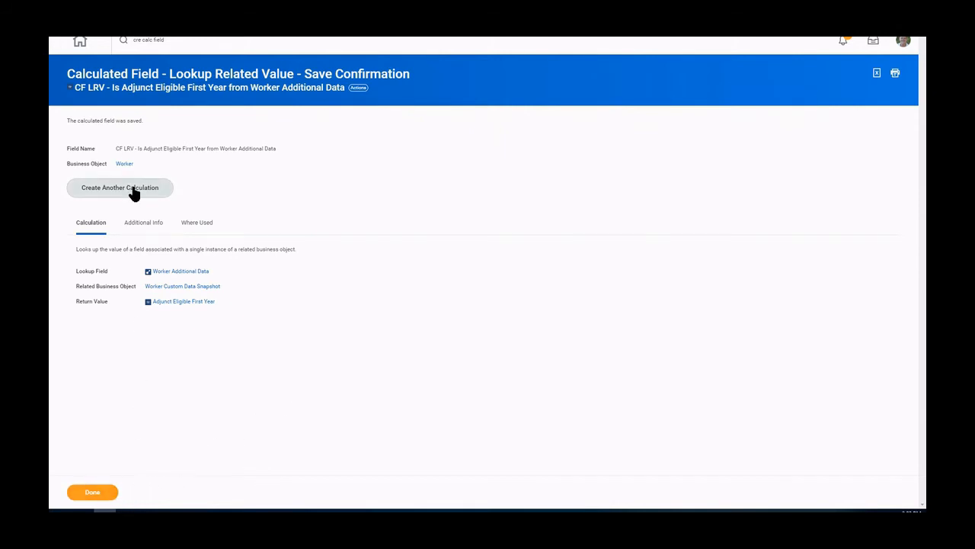
mouse_move(137, 192)
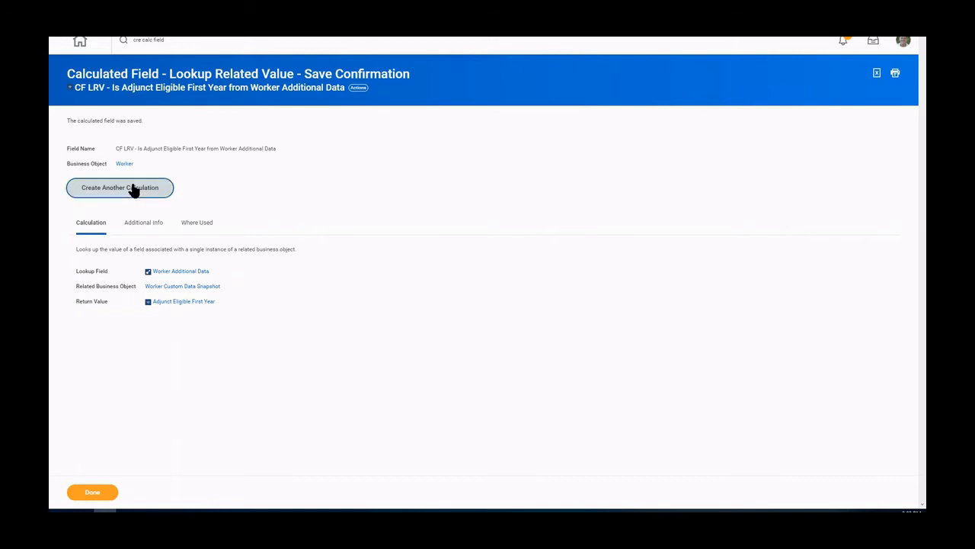
Start another calculated field from the save confirmation page.
click(119, 187)
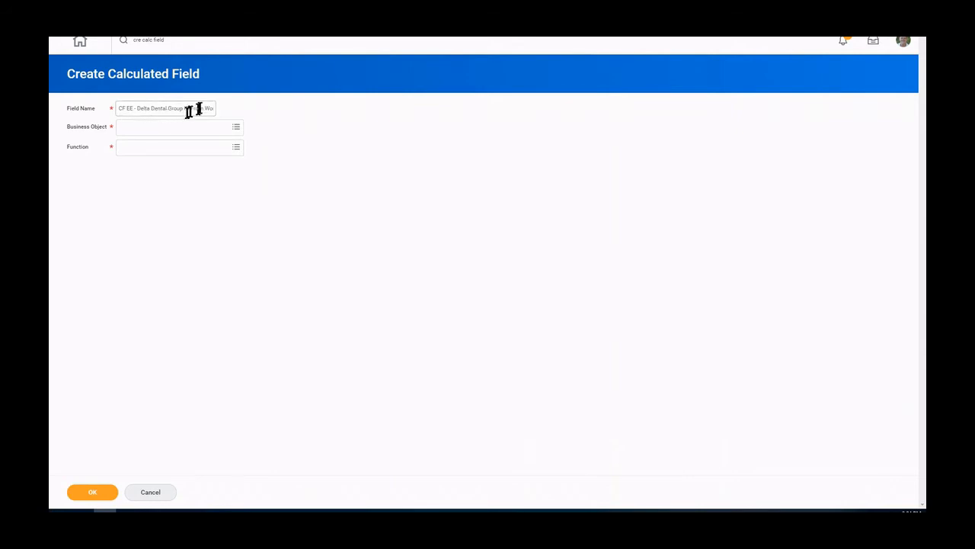
Name the field '...Group ID From Worker Additional Data', on Worker with Evaluate Expression.
text(Group ID From Worker Additional Data)
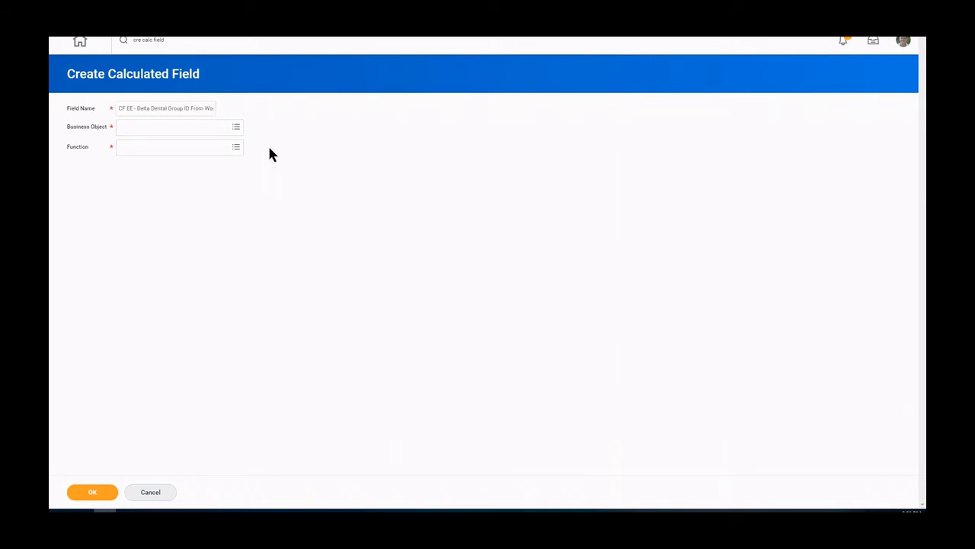
click(175, 127)
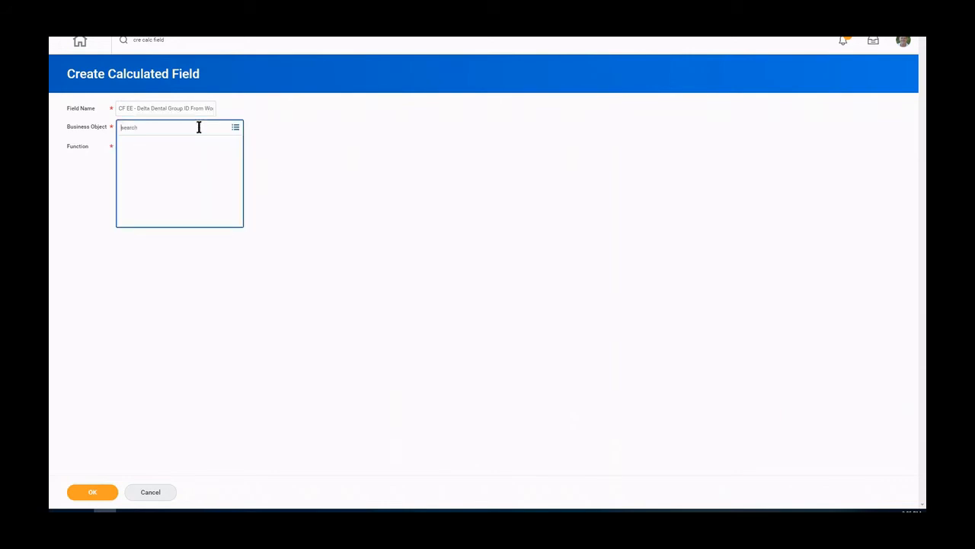
text(worker)
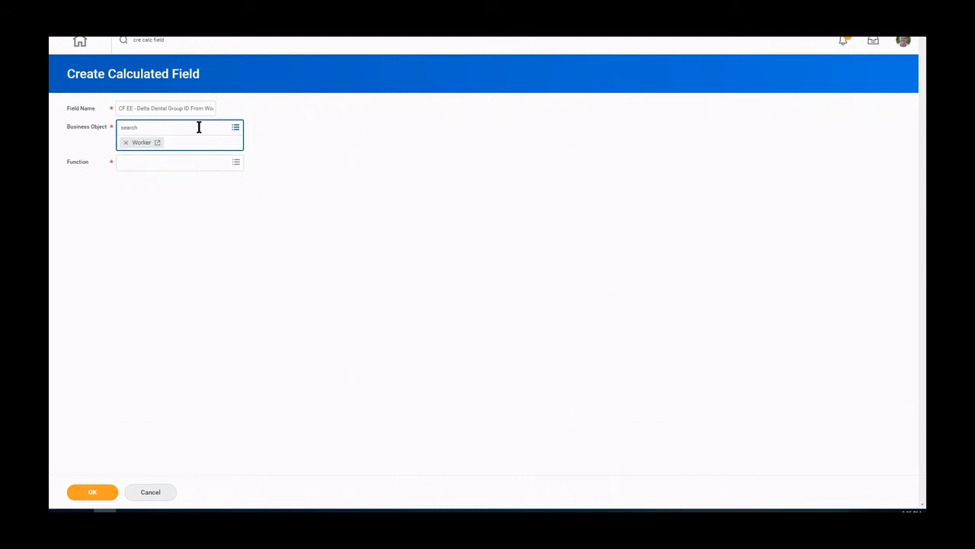
click(180, 162)
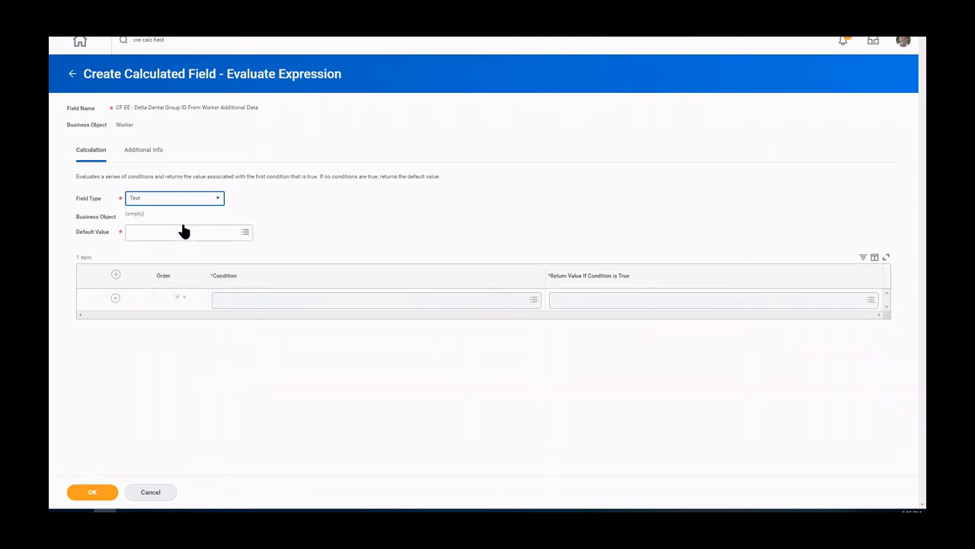
Default to CF TC Delta Dental HMO Group Code - Active, return Adjunct Faculty when eligible, and save.
click(182, 232)
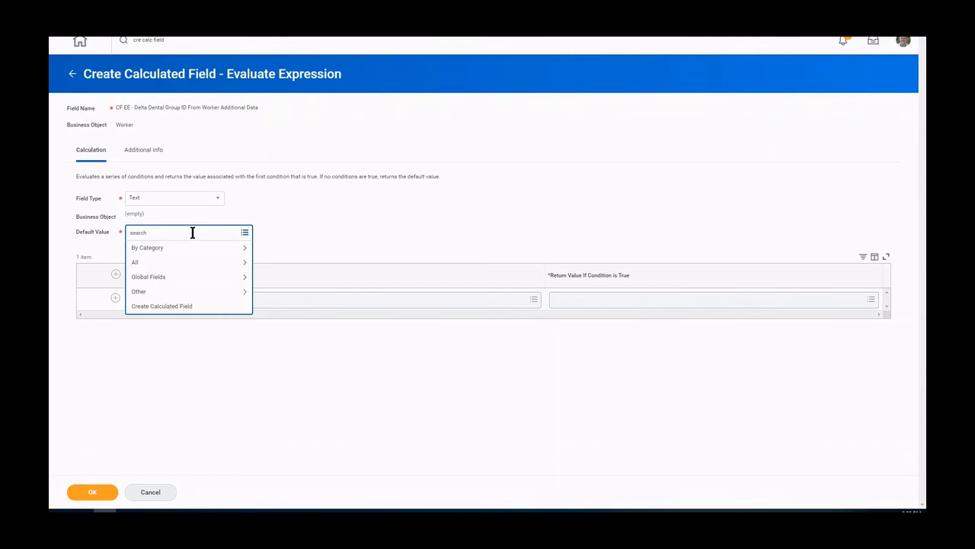
text(cf tc delta)
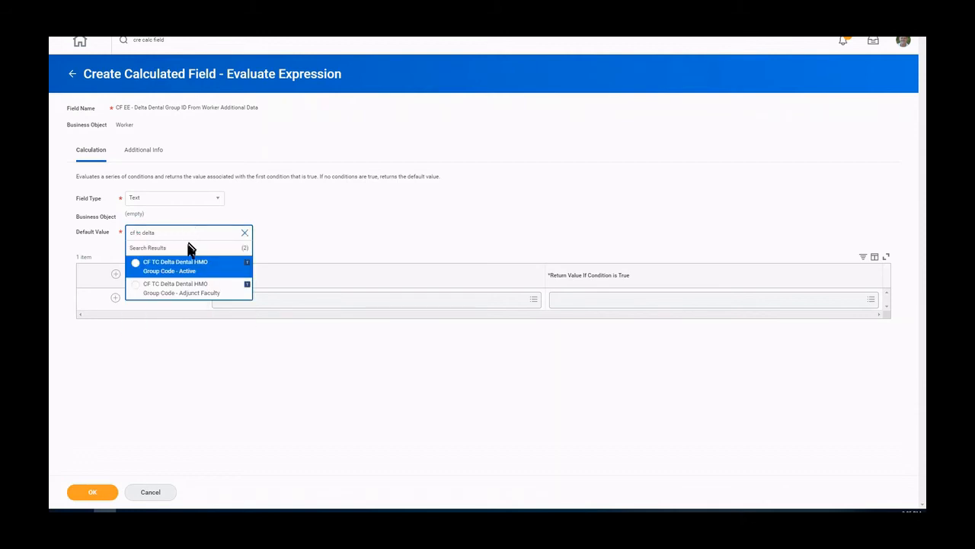
click(175, 265)
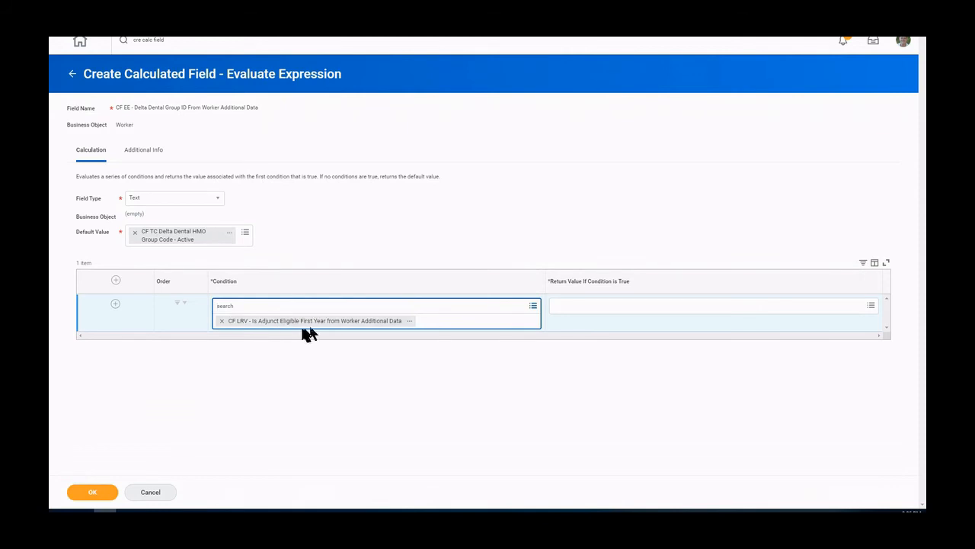
click(708, 305)
text(cf tc delta)
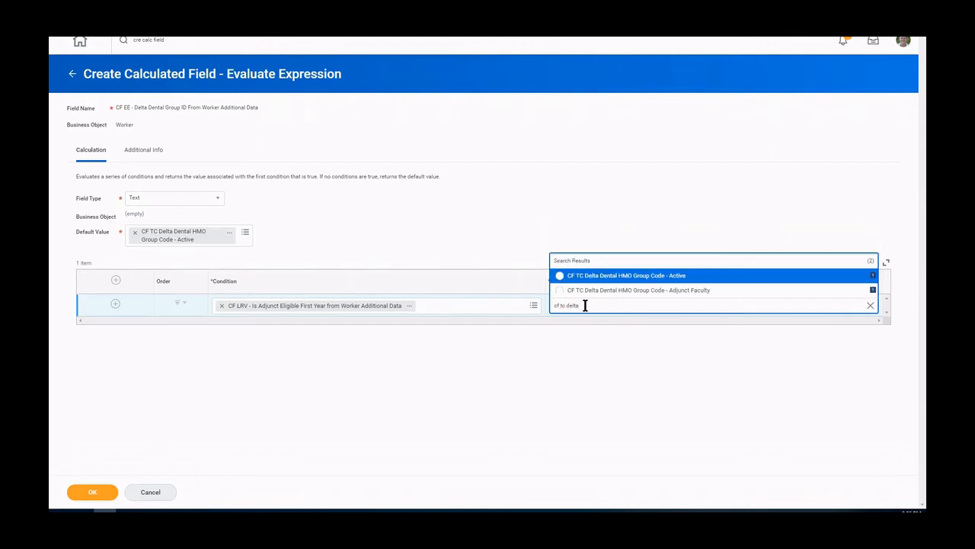
mouse_move(604, 299)
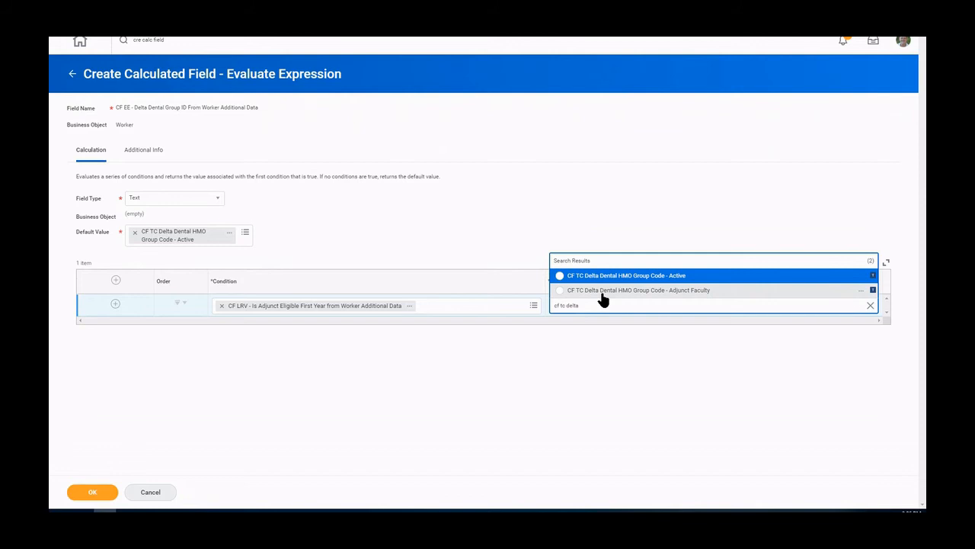
click(639, 290)
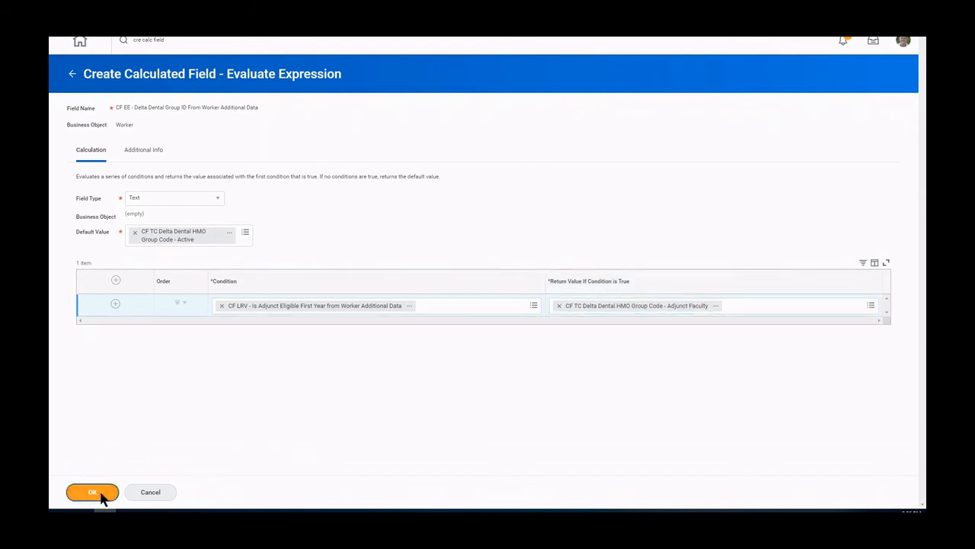
click(89, 491)
text(int delta dental)
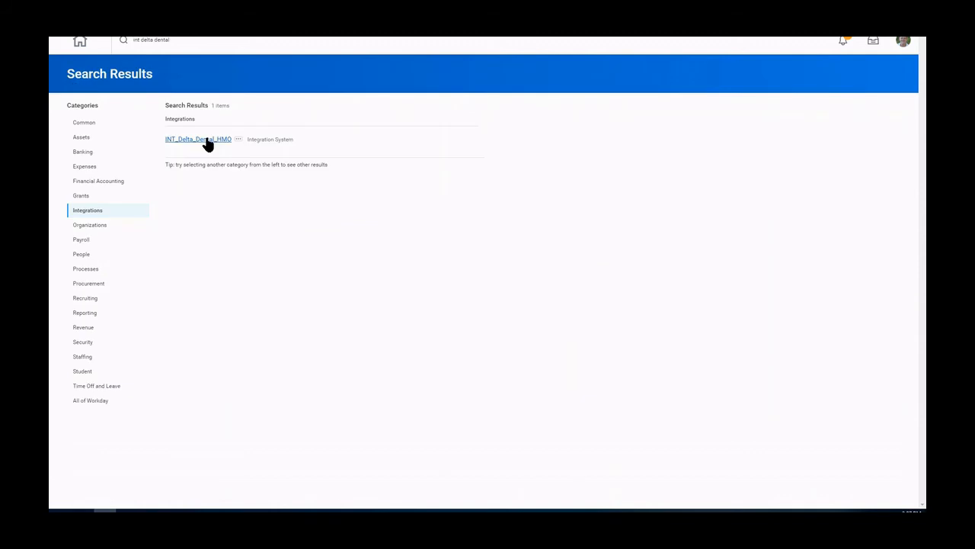
Open INT_Delta_Dental_HMO and bring up its related actions for Integration System.
click(197, 139)
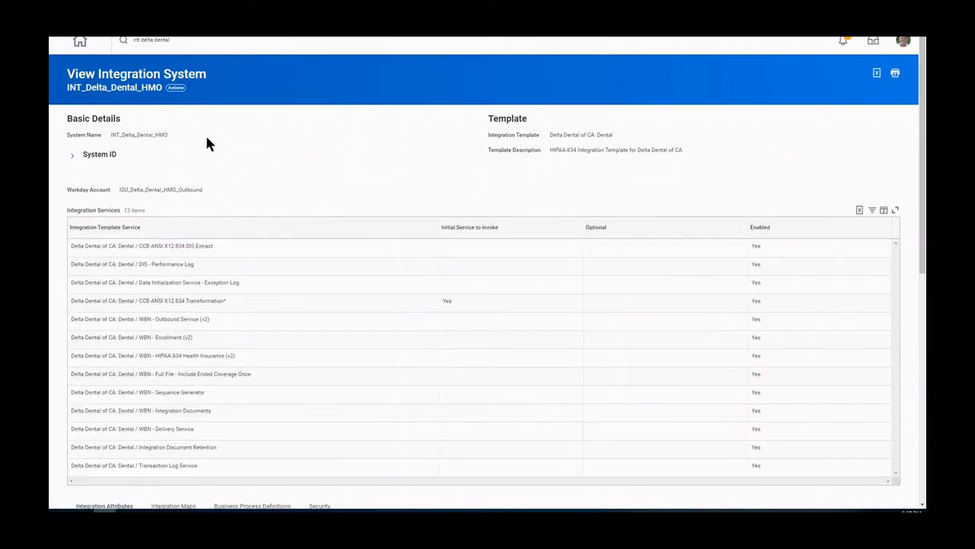
click(177, 87)
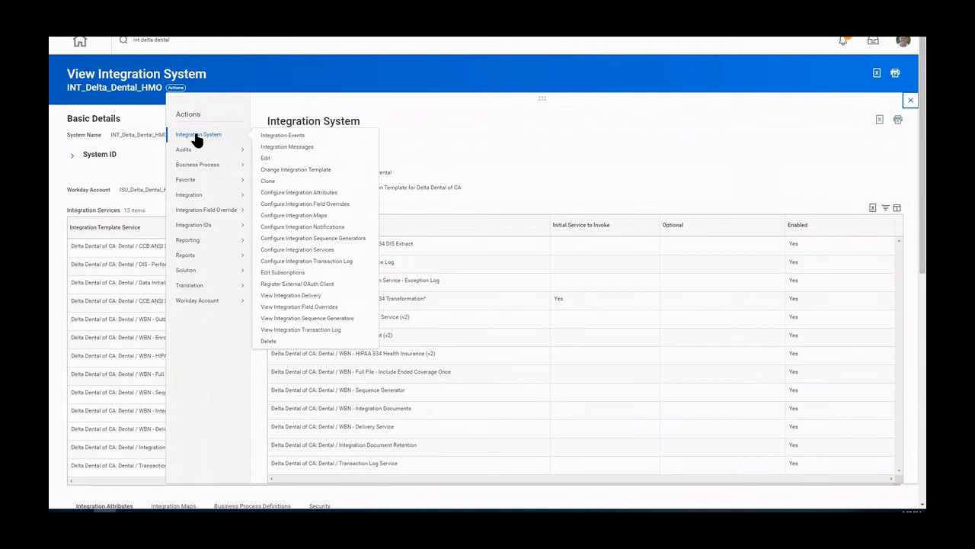
mouse_move(318, 206)
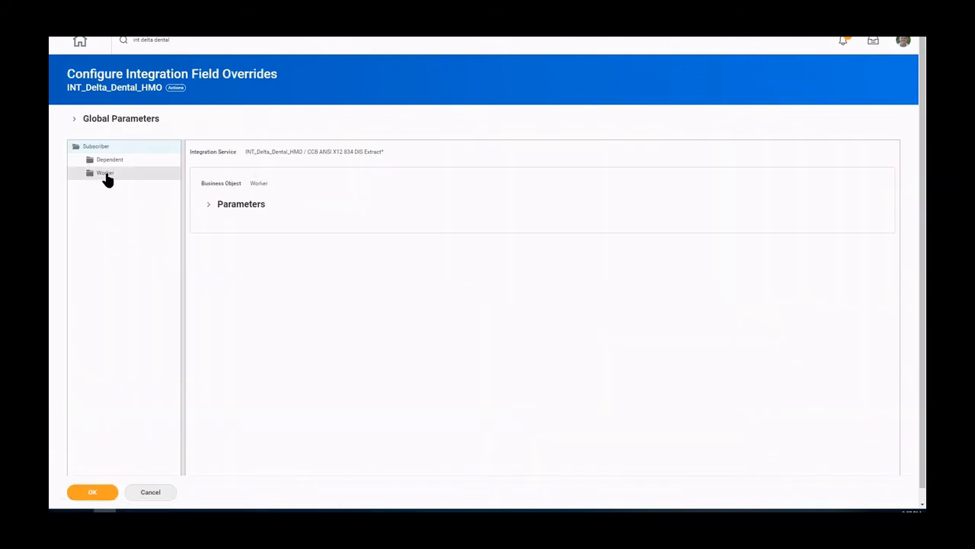
In the Worker HIPAA 834 document overrides, replace the Member Group or Policy Number override field.
click(100, 172)
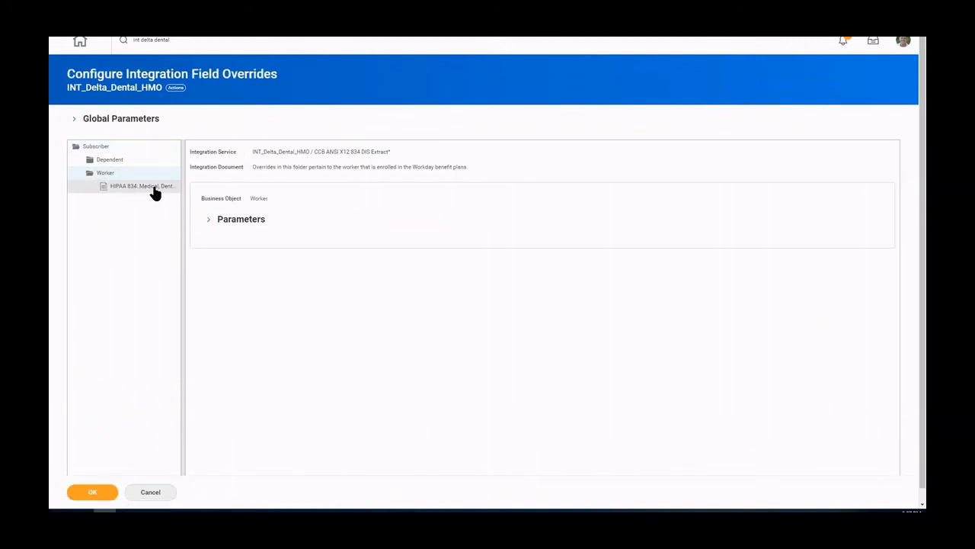
click(143, 186)
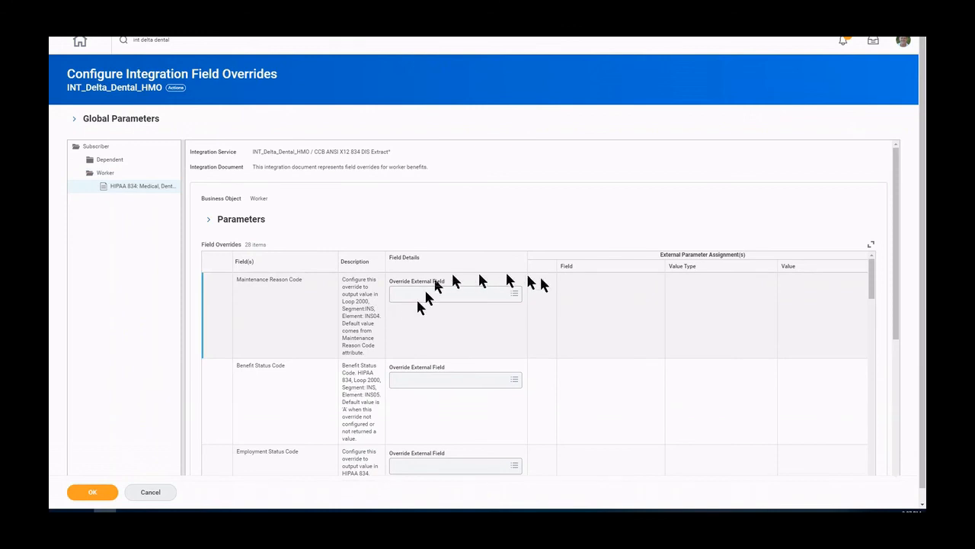
scroll(down, 3)
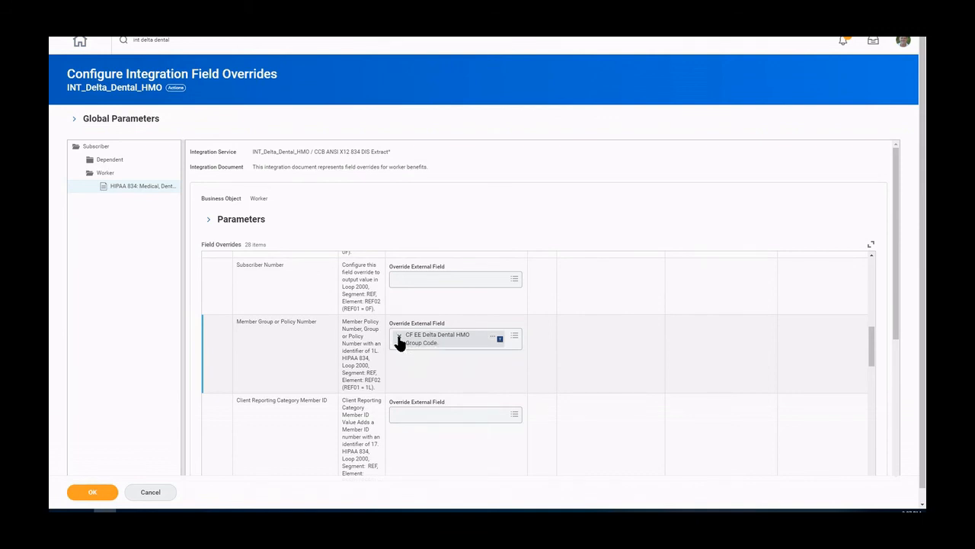
click(450, 340)
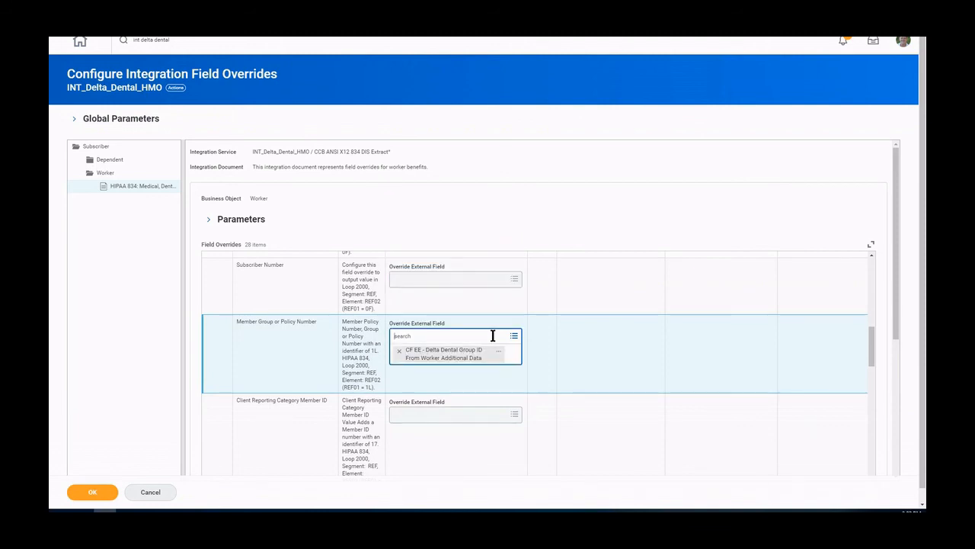
mouse_move(514, 382)
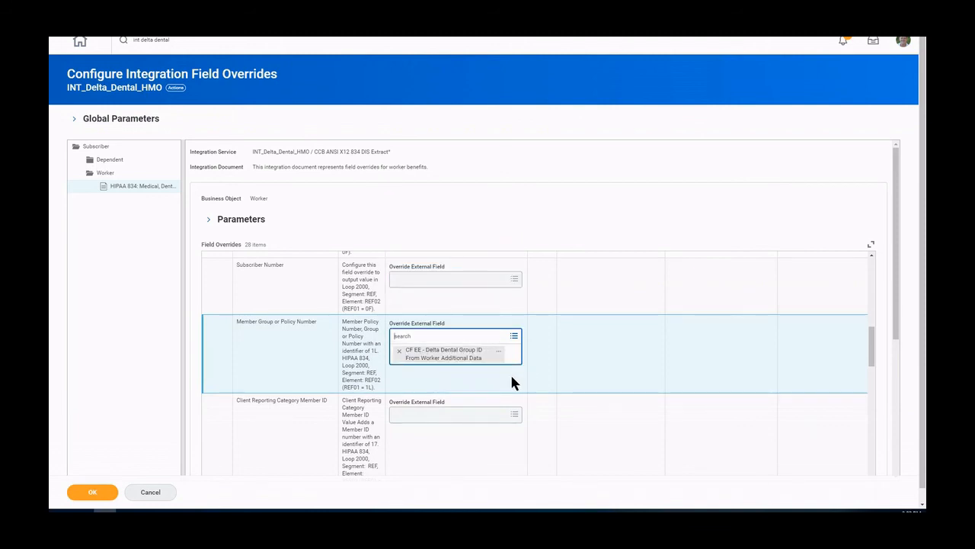